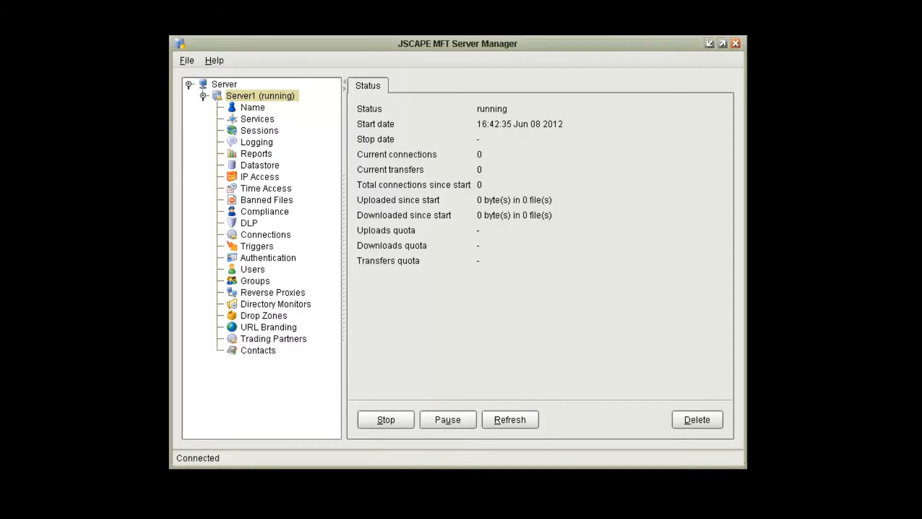
# Show Server1's services list with the FTP, HTTP and WebDAV services
pyautogui.click(258, 119)
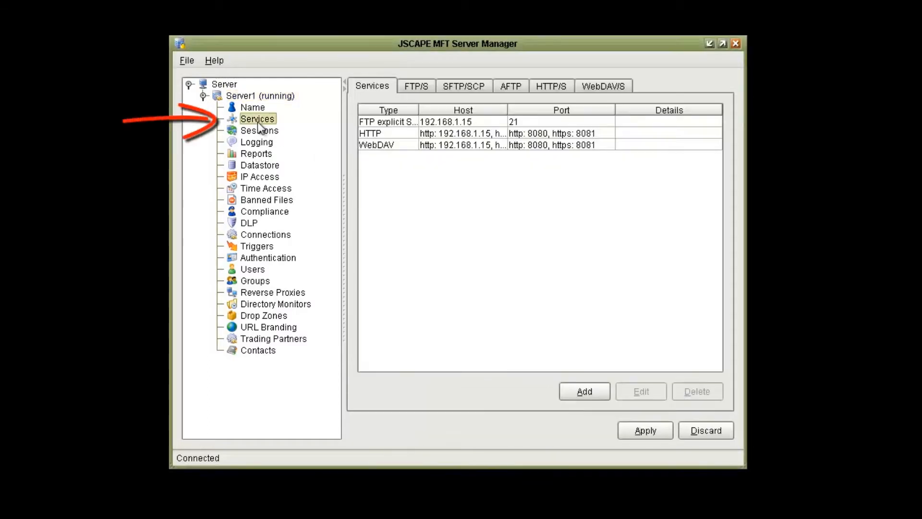
pyautogui.moveTo(573, 400)
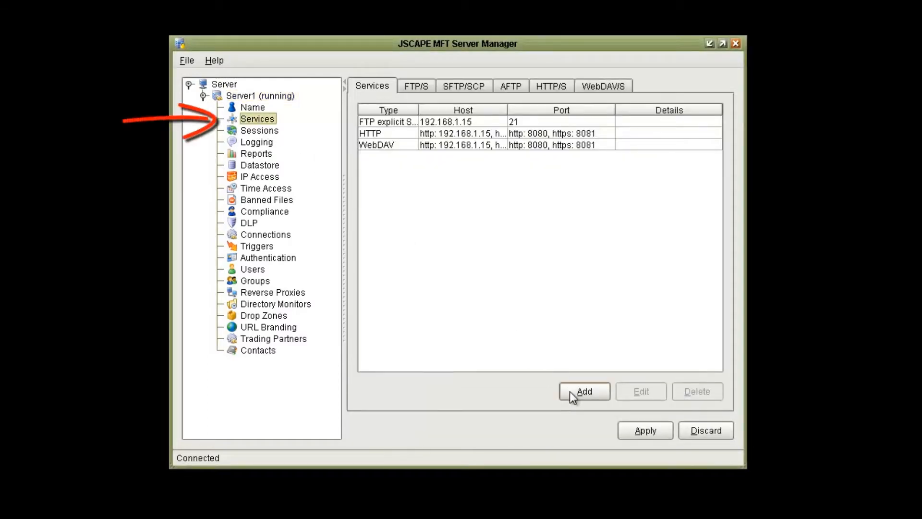
# Add a new AFTP service bound to host 192.168.1.15 on port 3000
pyautogui.click(583, 391)
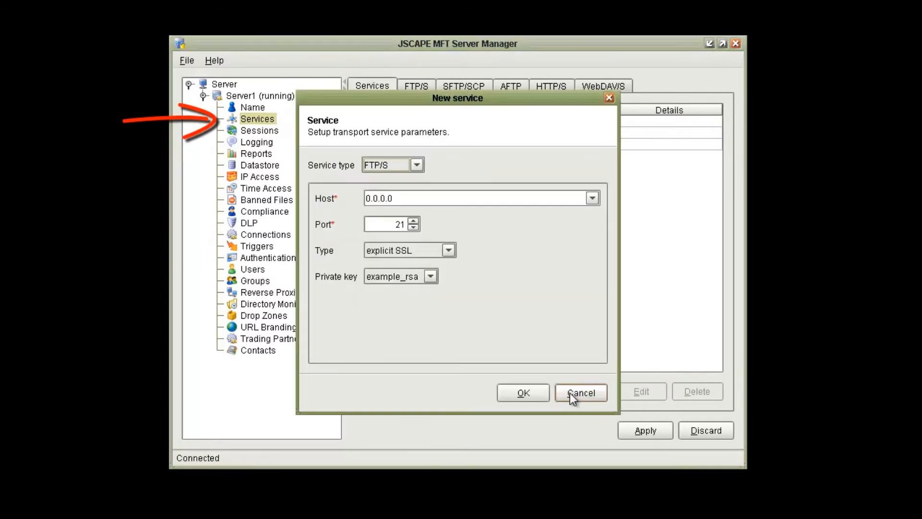
pyautogui.click(417, 164)
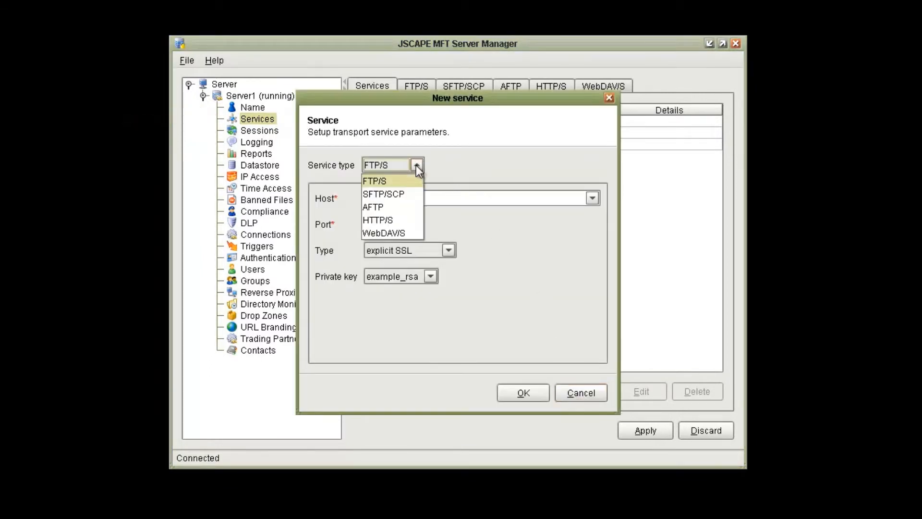
pyautogui.click(372, 207)
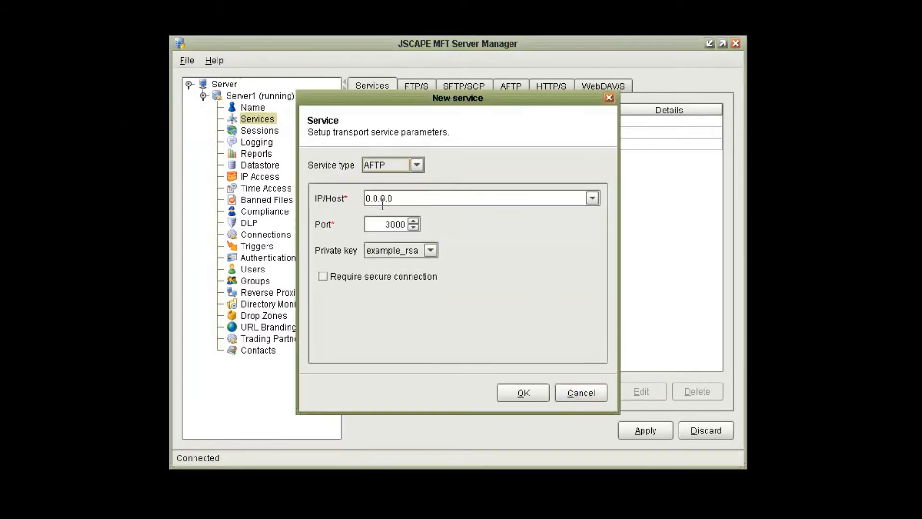
pyautogui.click(592, 197)
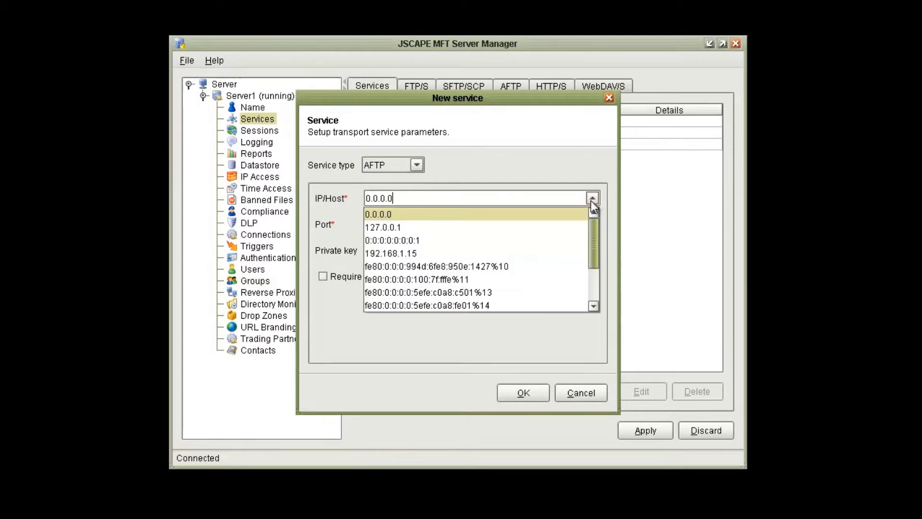
pyautogui.click(393, 253)
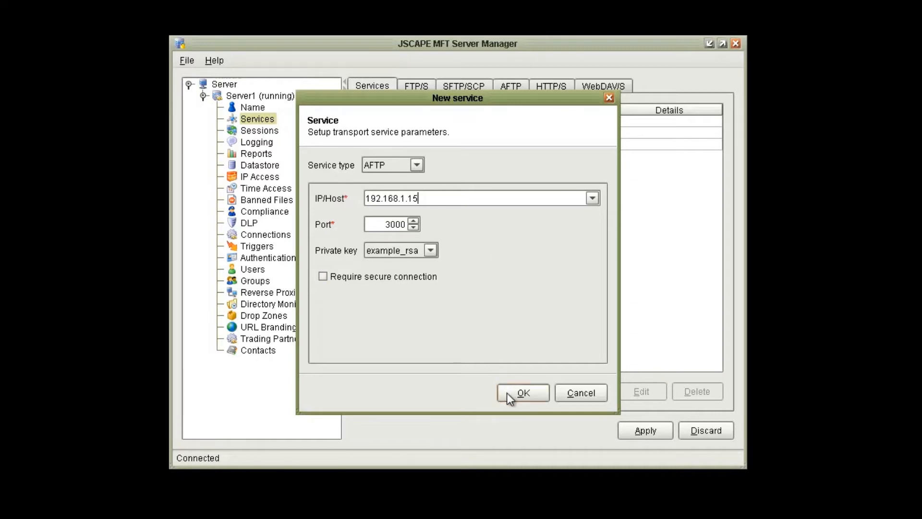
pyautogui.click(523, 393)
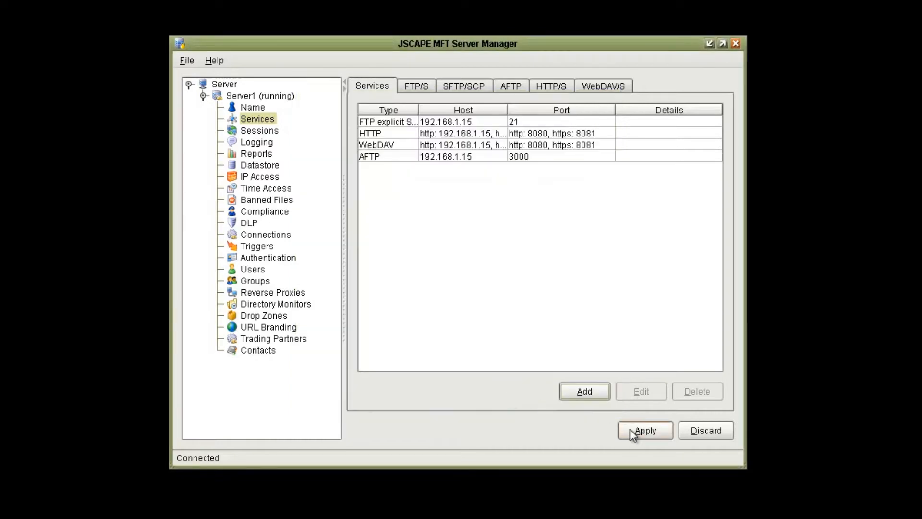
# Apply the service changes and agree to stop and restart domain Server1
pyautogui.click(645, 430)
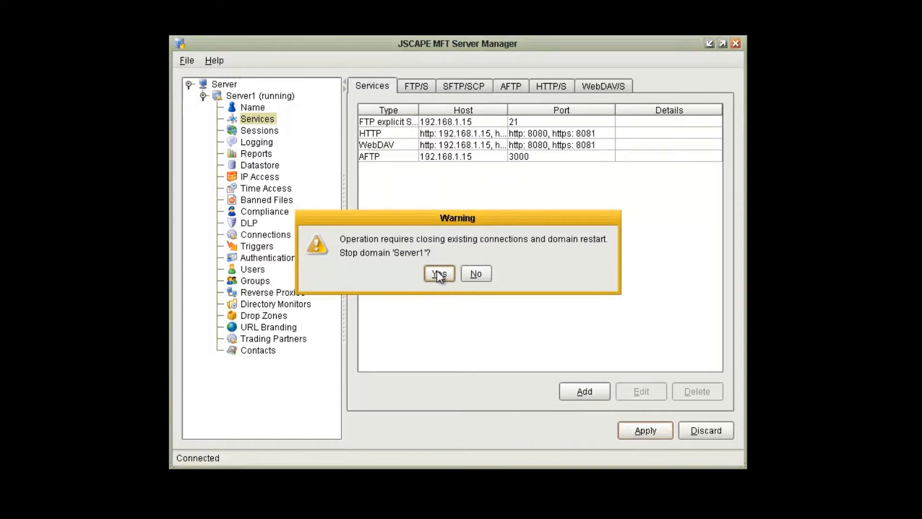
pyautogui.click(438, 273)
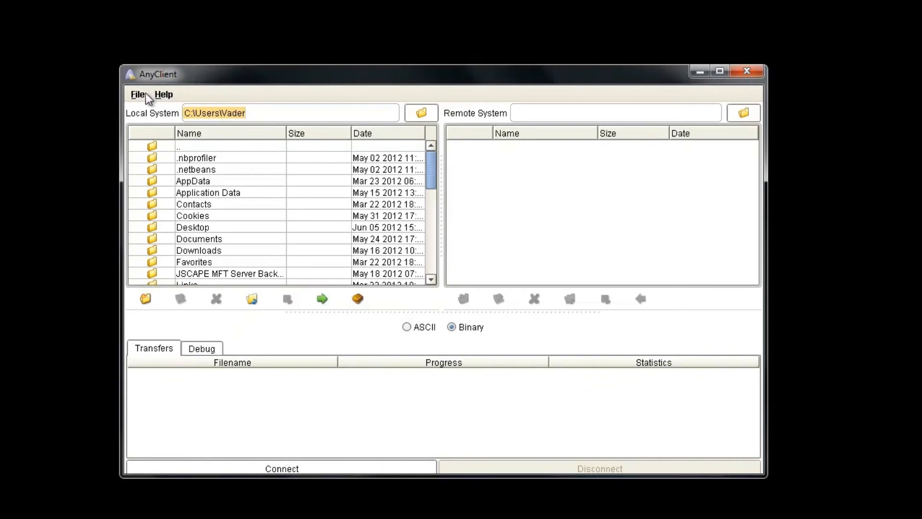
# Open AnyClient's Site Manager from the File menu
pyautogui.click(138, 93)
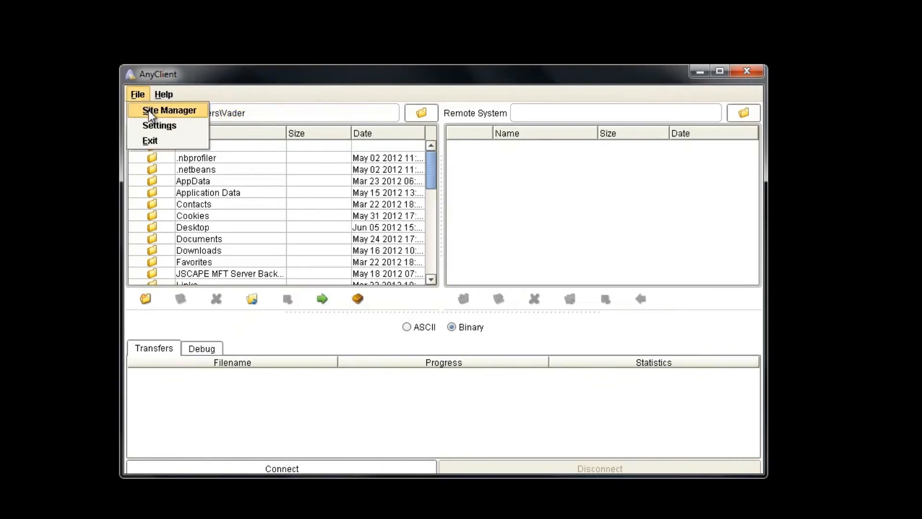
pyautogui.click(167, 110)
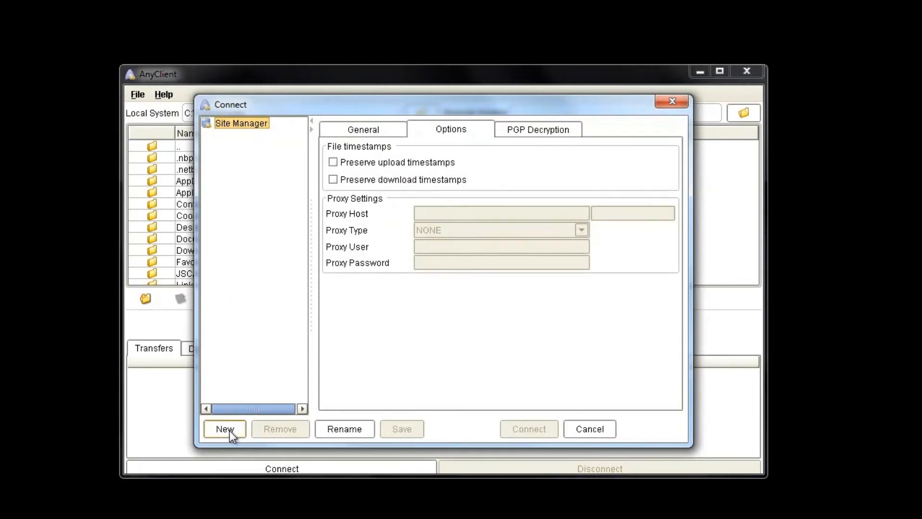
# Create a new site named 'AFTP' and show its General connection settings
pyautogui.click(225, 429)
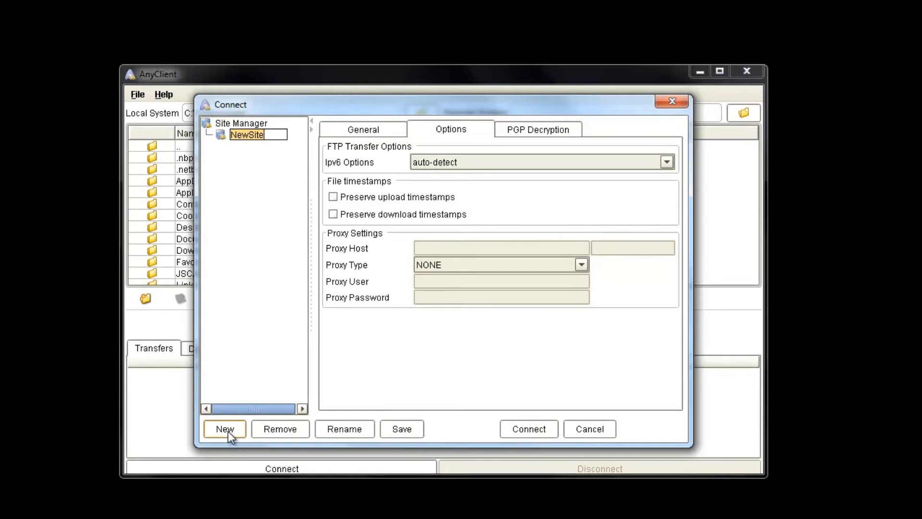
pyautogui.write('A')
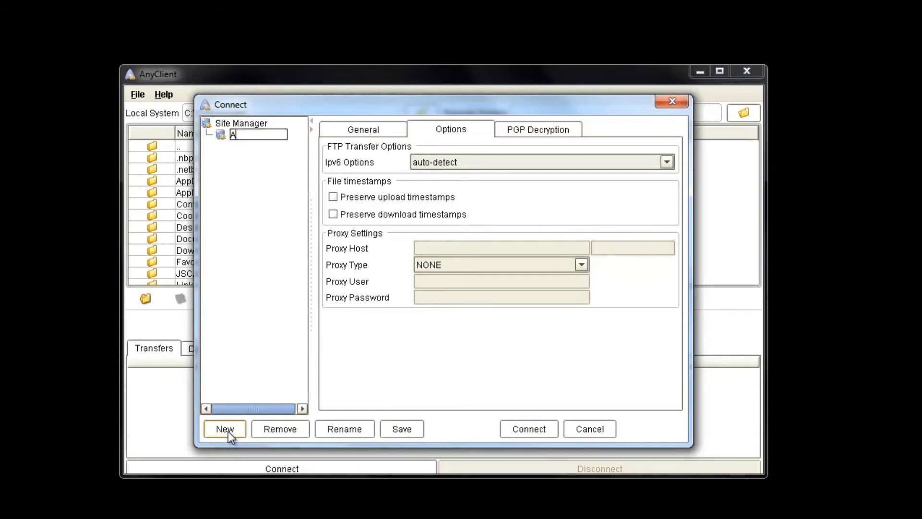
pyautogui.write('FTP')
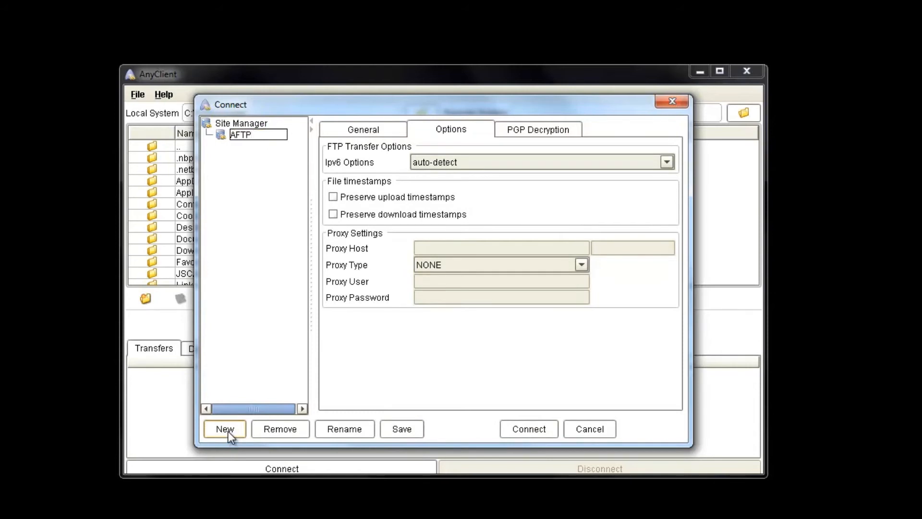
pyautogui.click(241, 135)
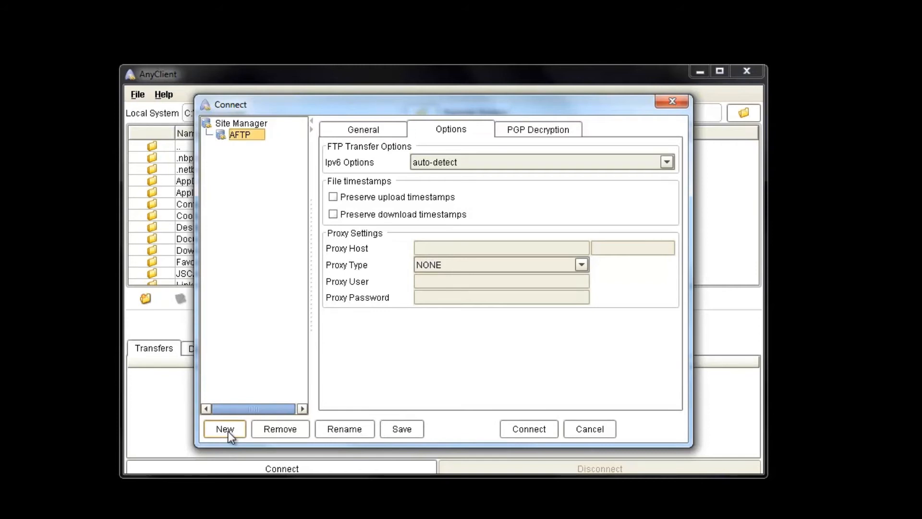
pyautogui.click(363, 129)
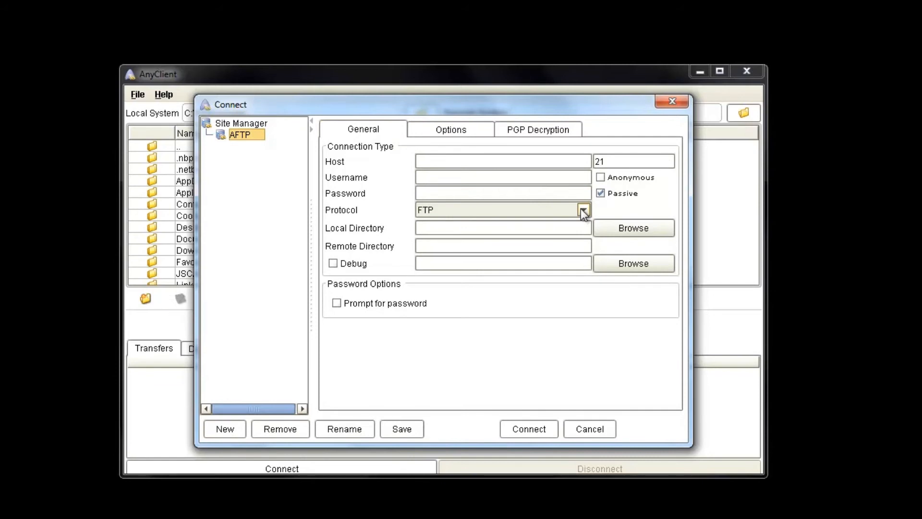
pyautogui.click(582, 209)
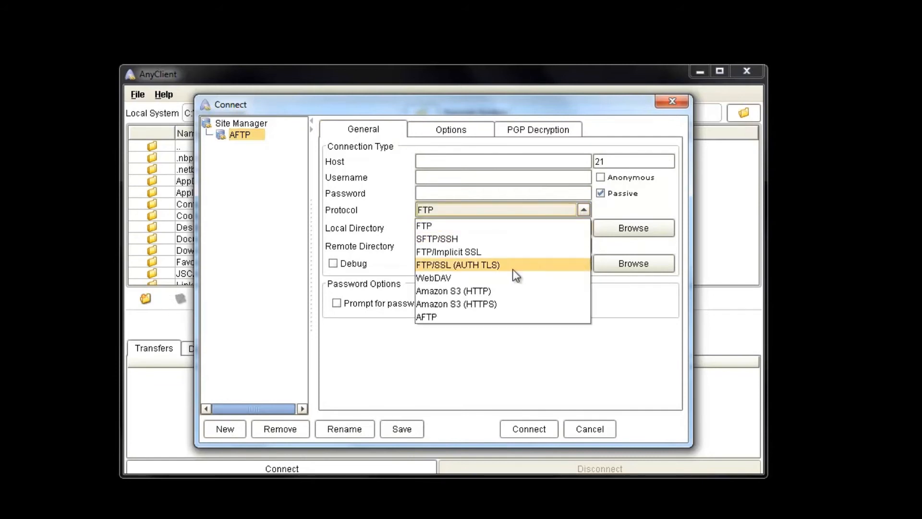
pyautogui.moveTo(465, 320)
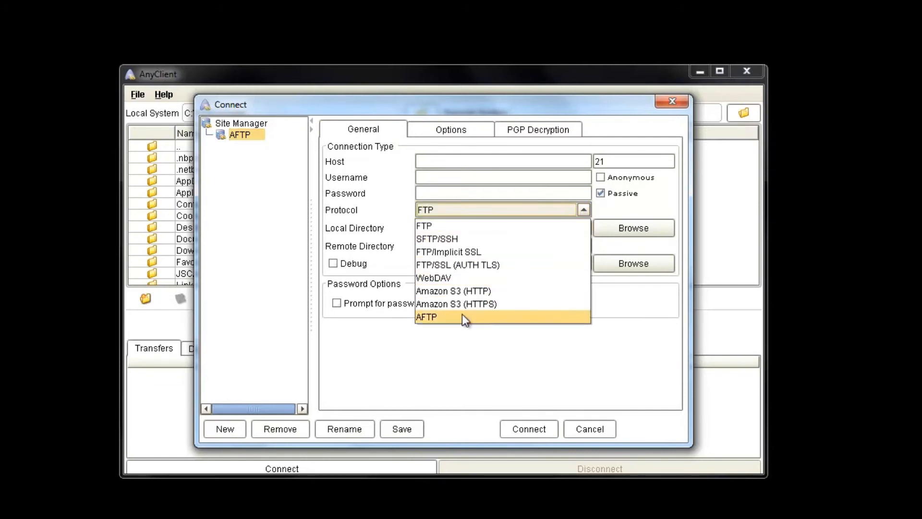
pyautogui.click(444, 317)
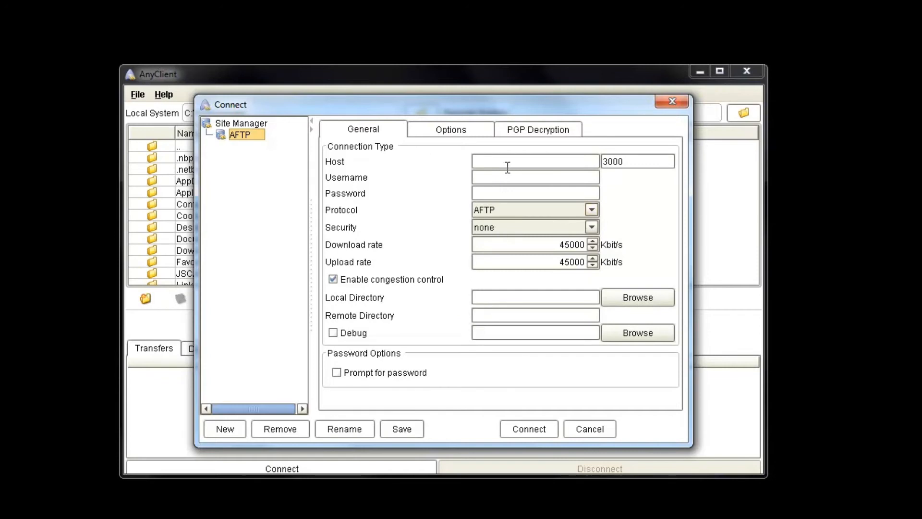
pyautogui.write('192.168.1.')
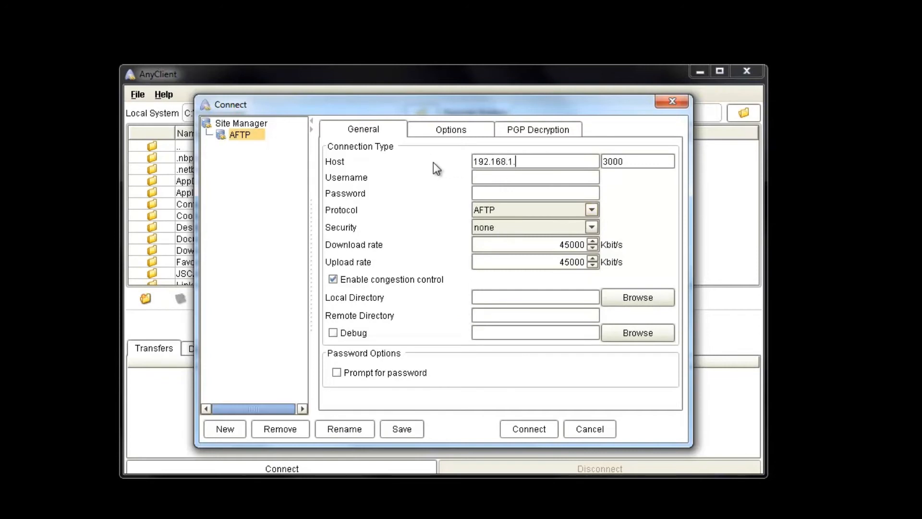
pyautogui.write('15')
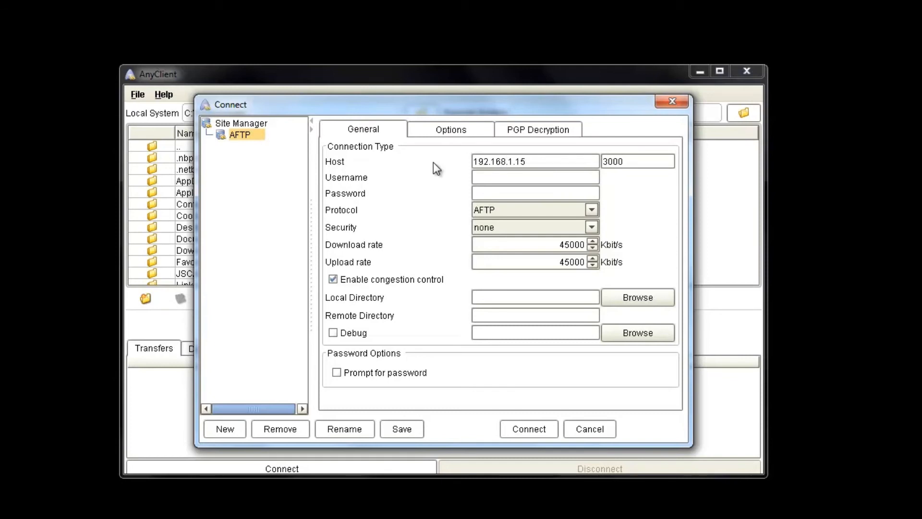
pyautogui.write('cfrisch')
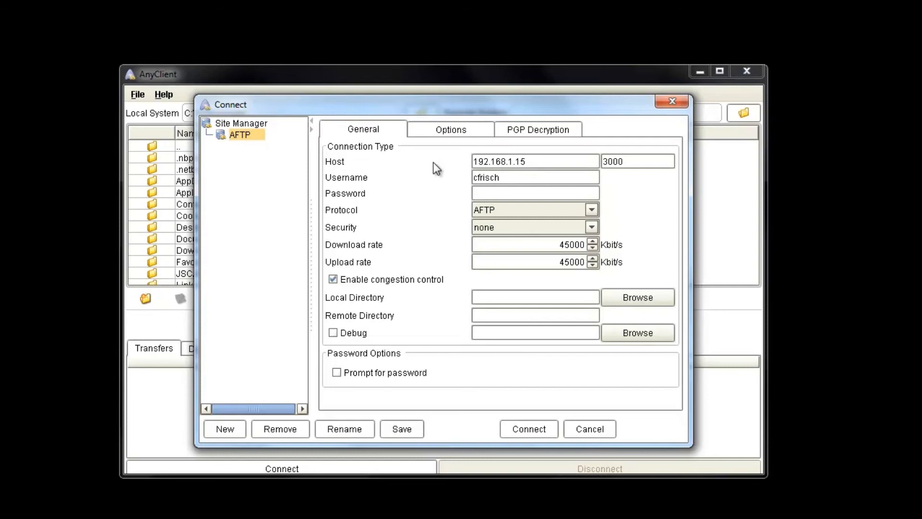
pyautogui.write('***')
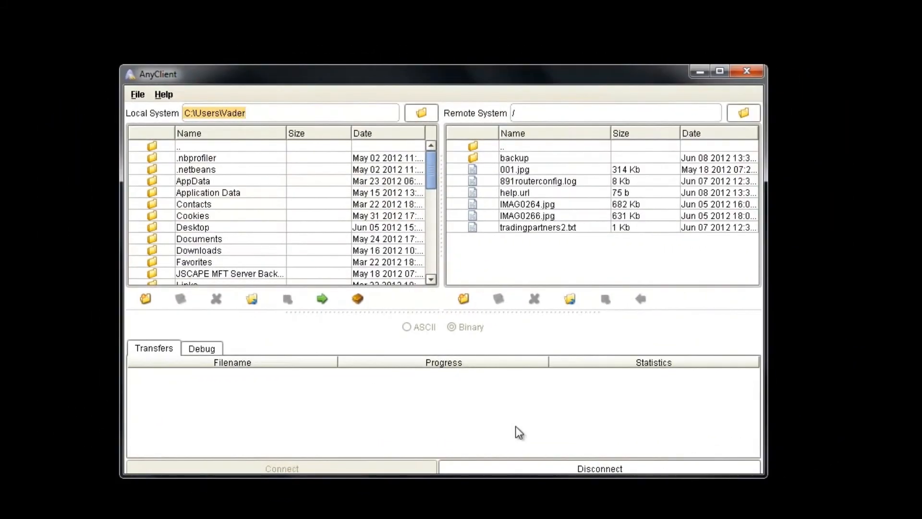
pyautogui.moveTo(363, 341)
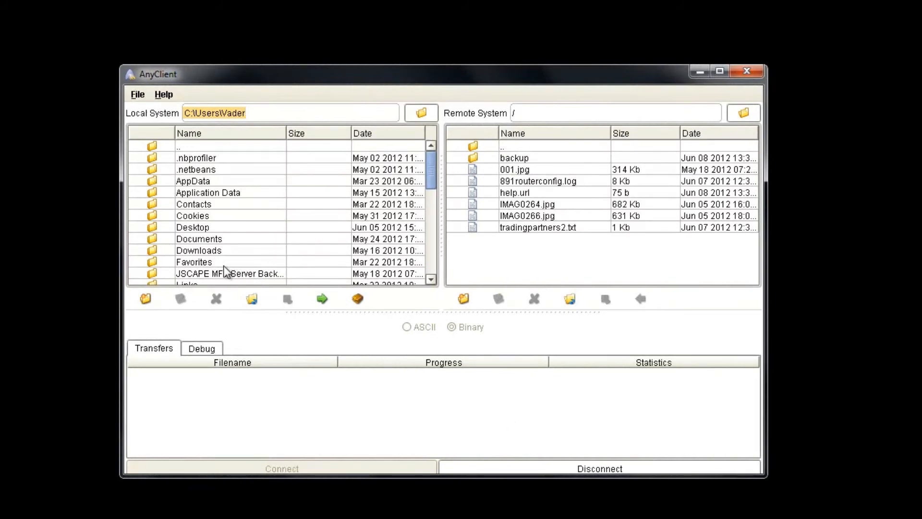
# Upload the local backup folder from JSCAPE MFT Server Backup, overwriting the remote copy
pyautogui.click(229, 273)
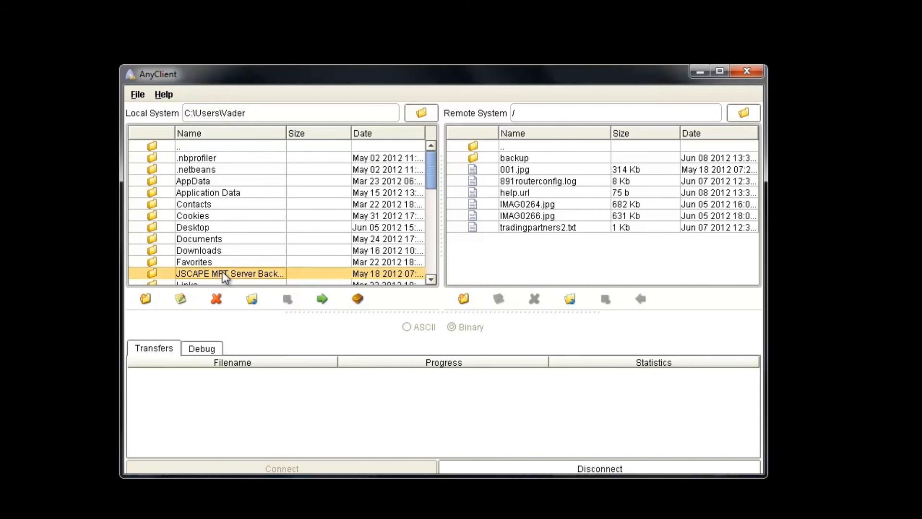
pyautogui.doubleClick(229, 274)
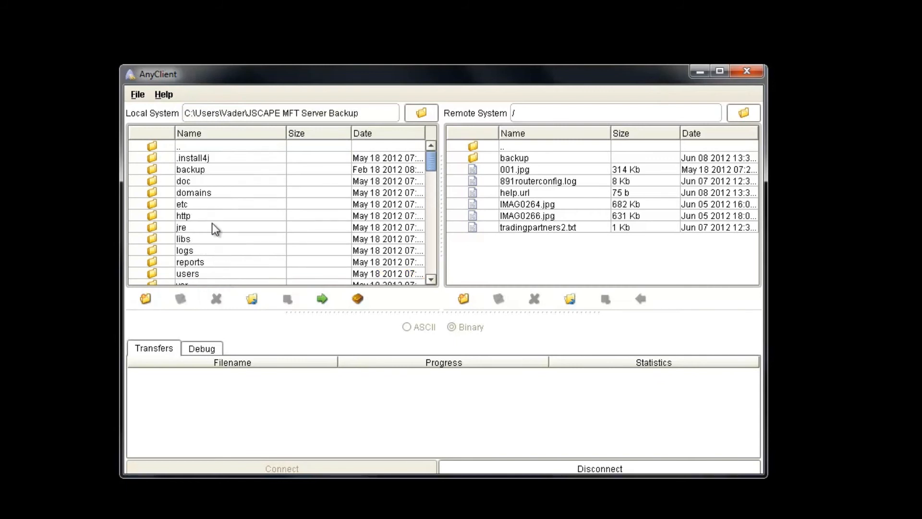
pyautogui.click(190, 169)
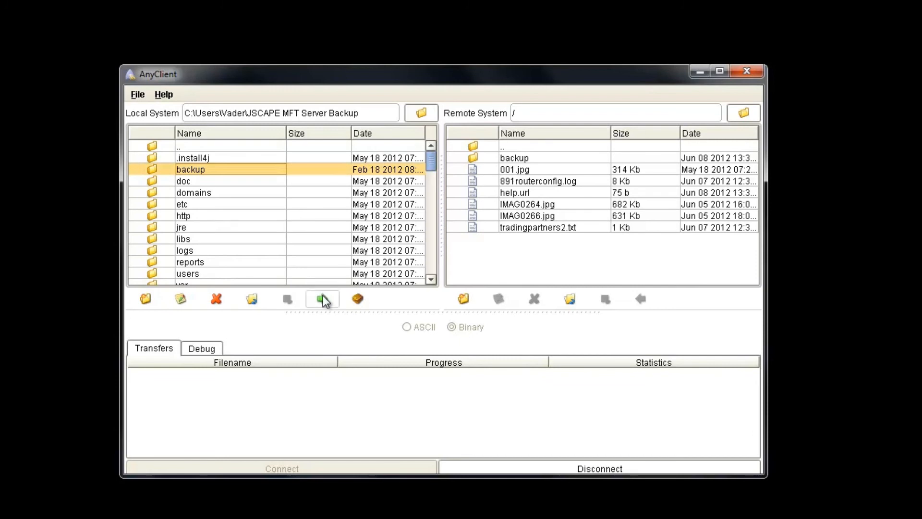
pyautogui.click(323, 299)
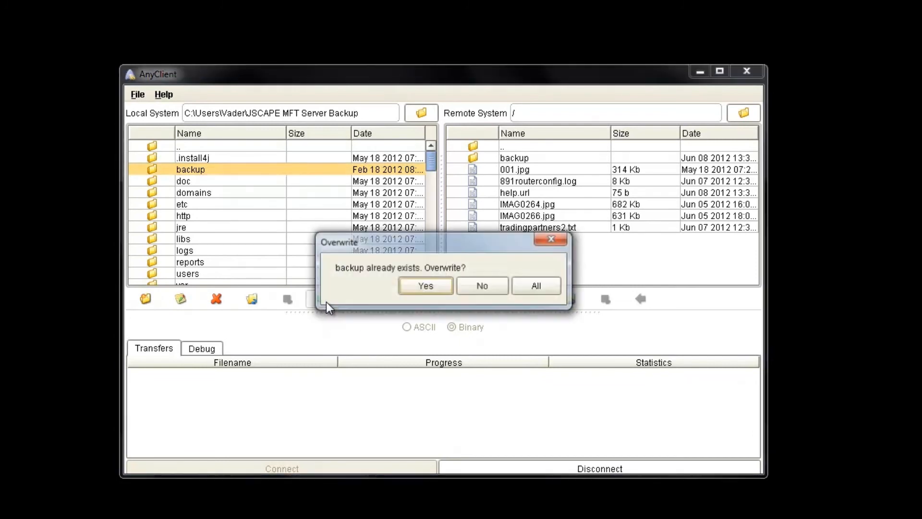
pyautogui.click(425, 285)
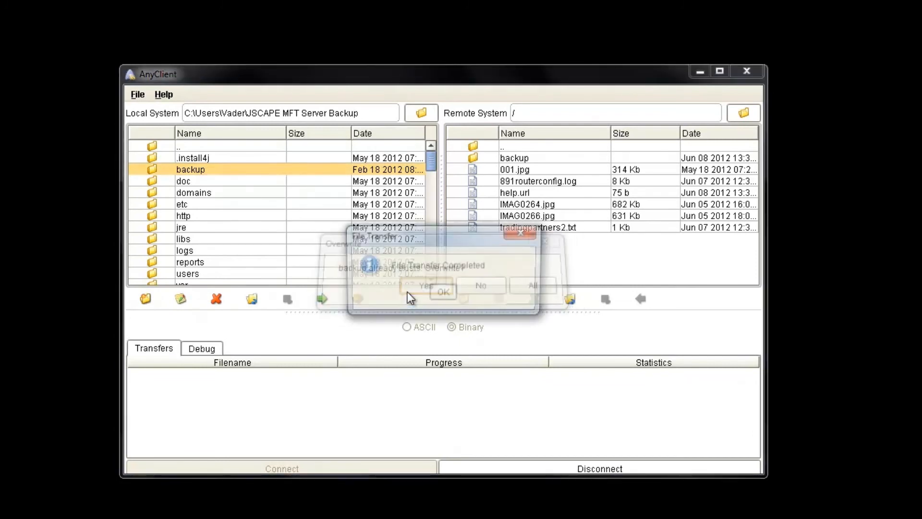
pyautogui.click(442, 292)
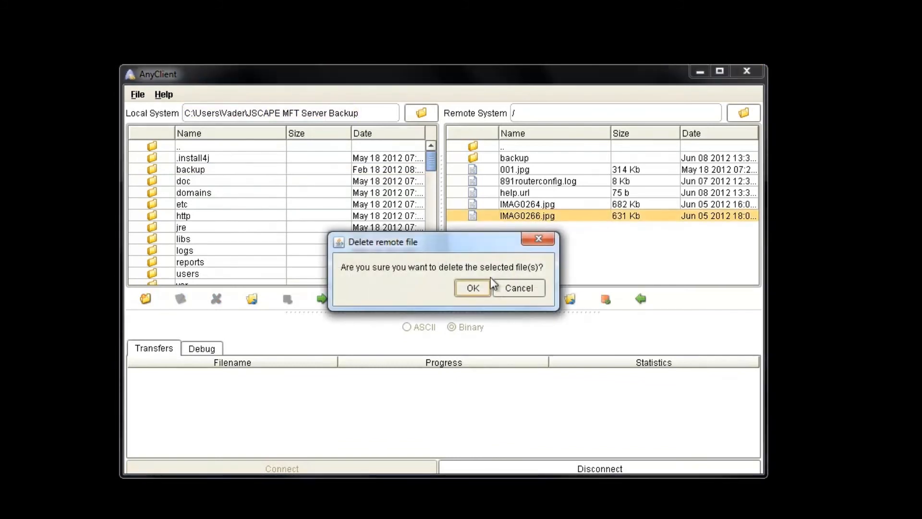
# Delete remote IMAG0266.jpg and IMAG0264.jpg, then upload the local logs folder
pyautogui.click(472, 288)
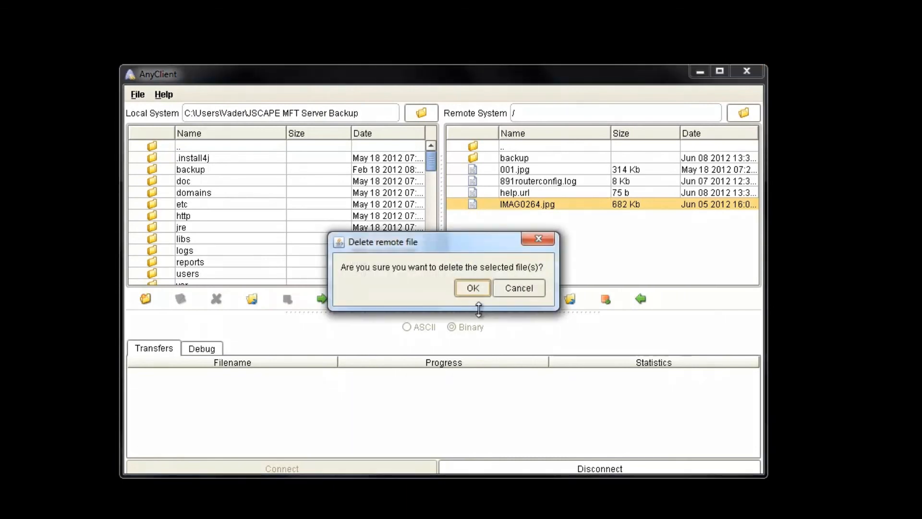
pyautogui.click(472, 288)
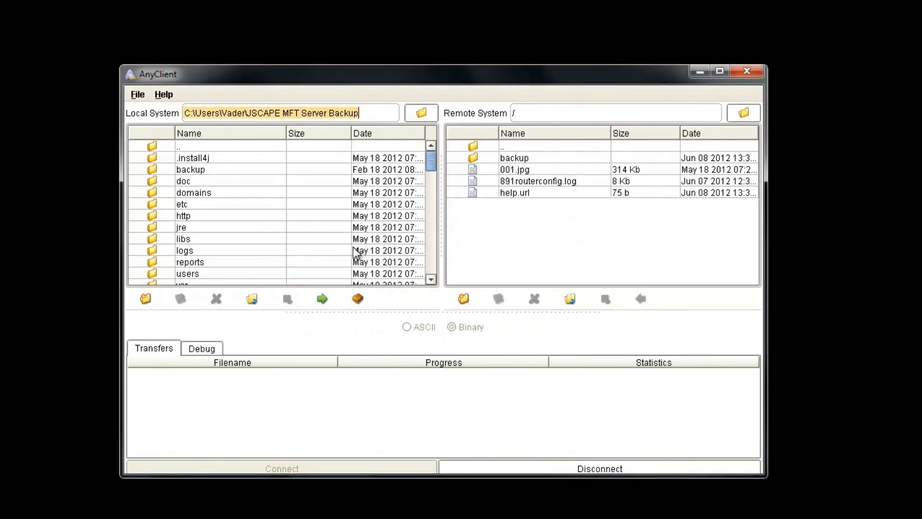
pyautogui.click(184, 250)
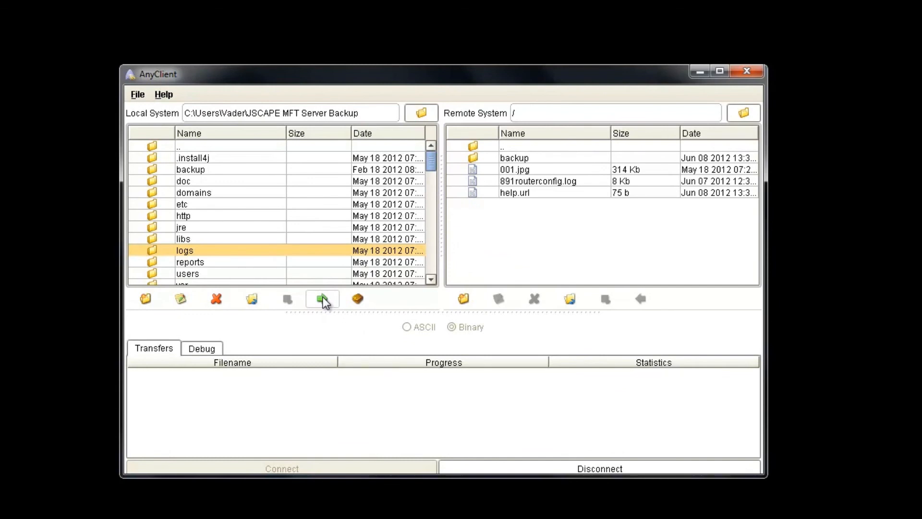
pyautogui.click(321, 299)
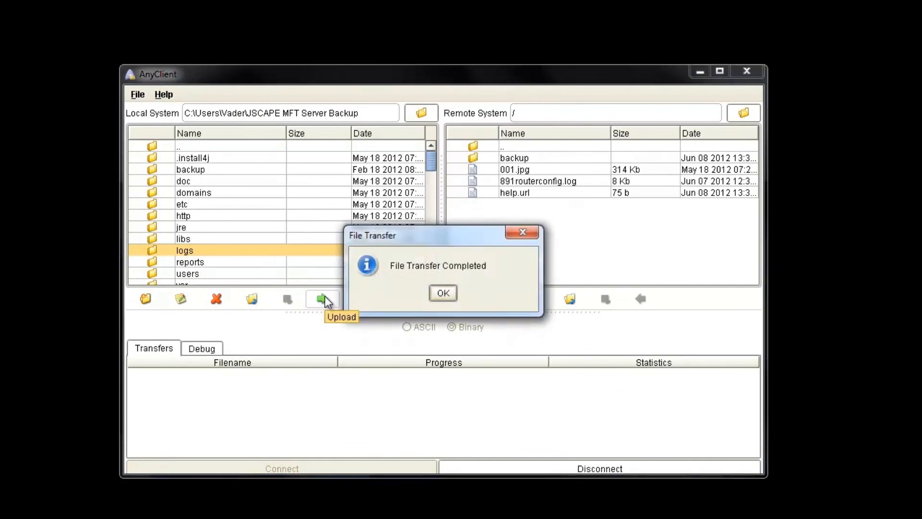